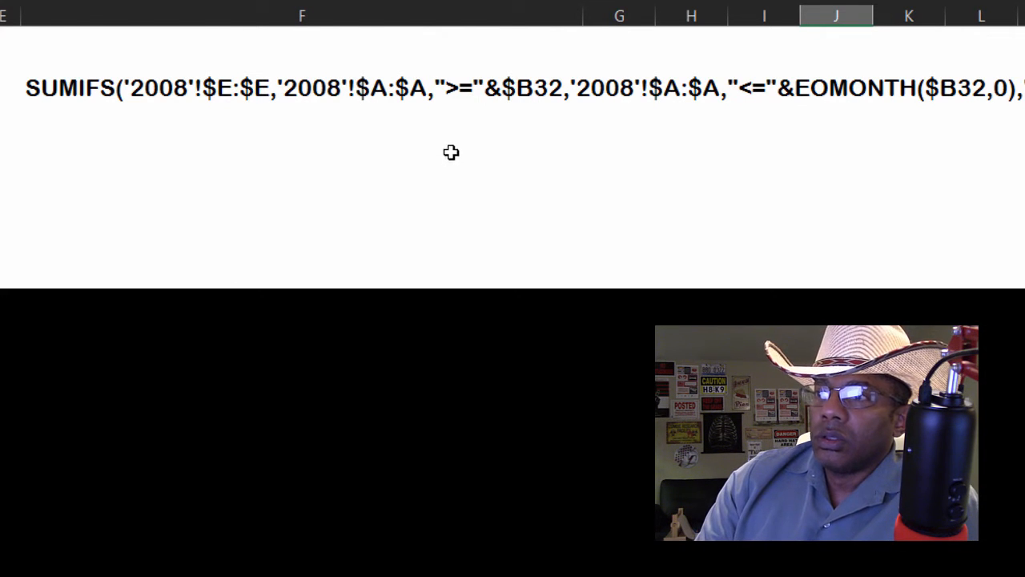
pyautogui.moveTo(723, 154)
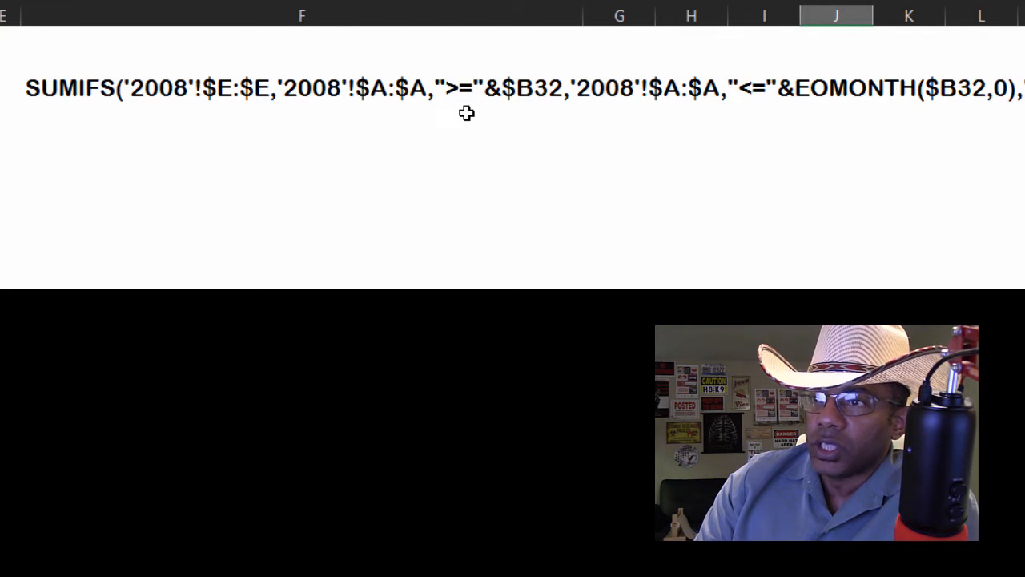
pyautogui.moveTo(494, 120)
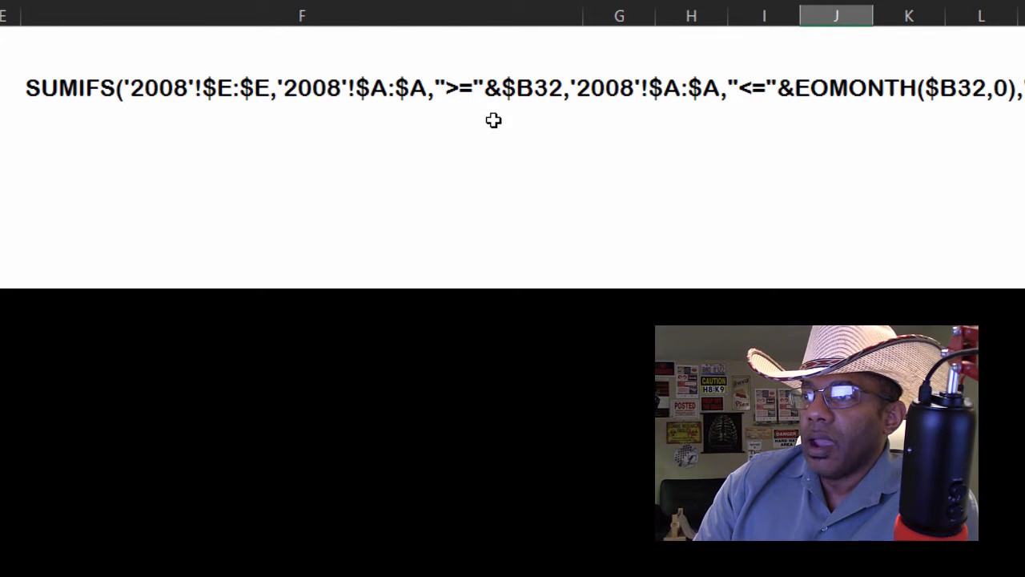
pyautogui.moveTo(730, 125)
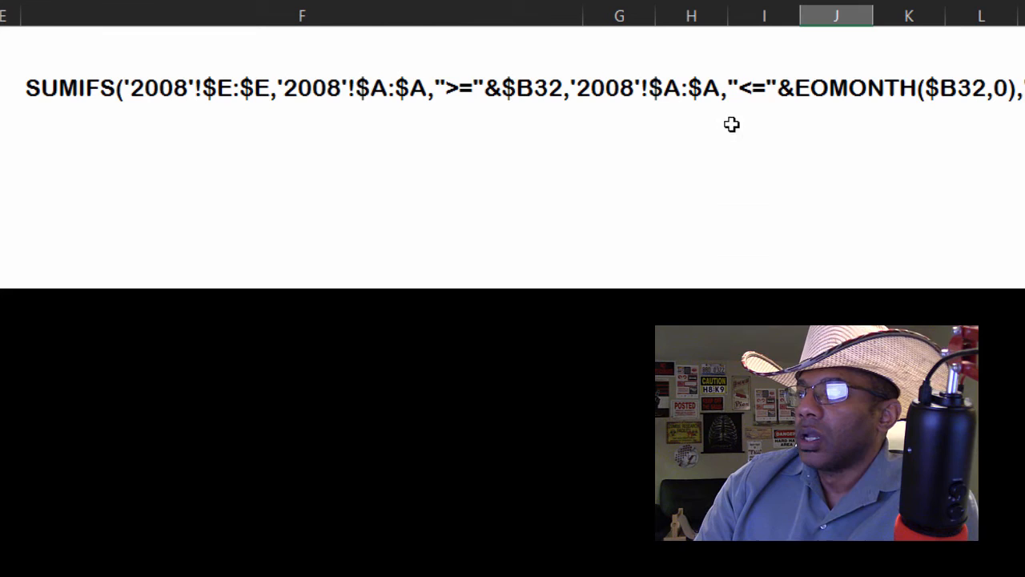
pyautogui.moveTo(775, 279)
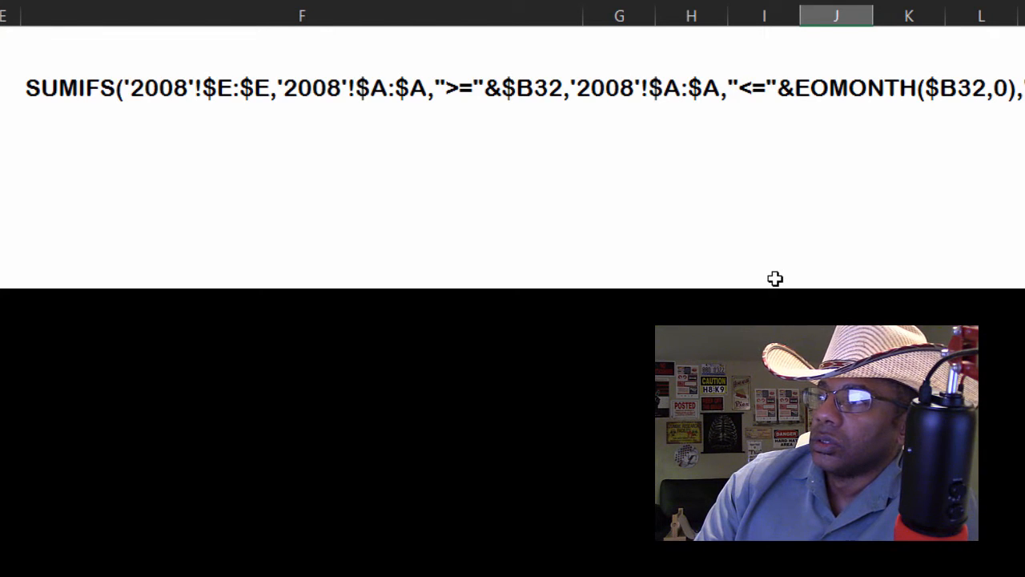
pyautogui.moveTo(923, 152)
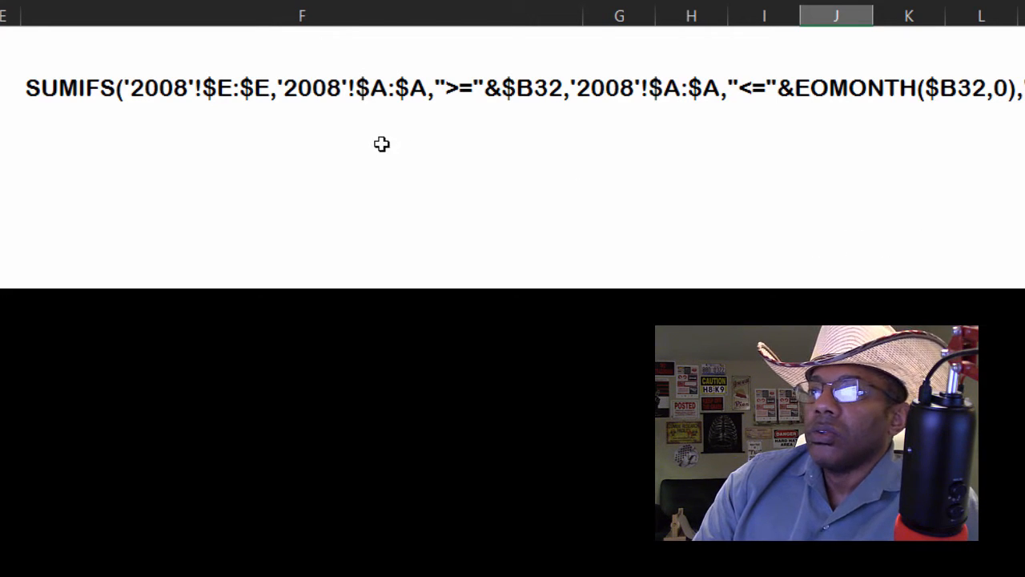
pyautogui.moveTo(377, 111)
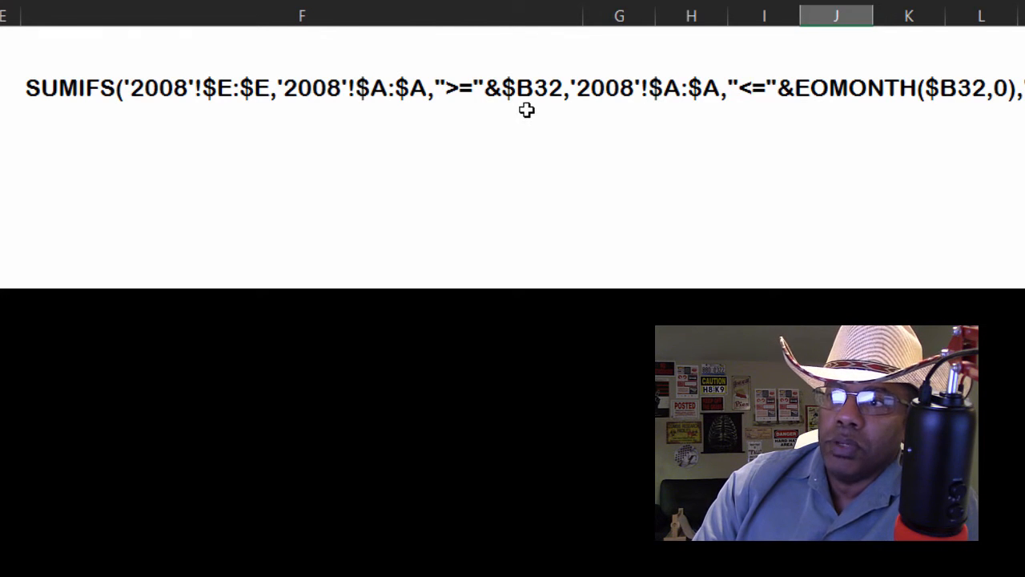
pyautogui.moveTo(550, 128)
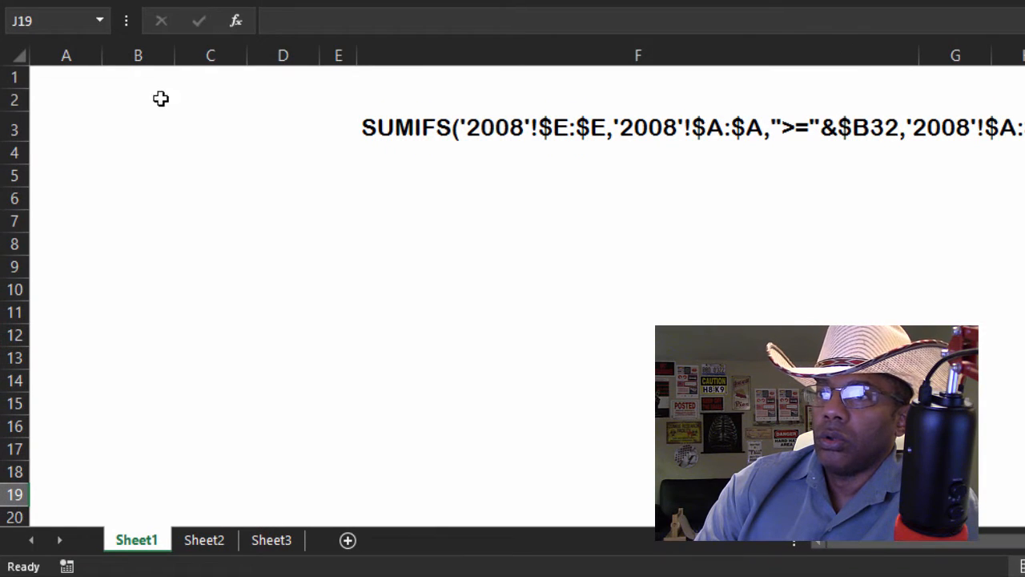
# Step: Select cell B32, the date cell referenced by the SUMIFS criteria
pyautogui.click(138, 54)
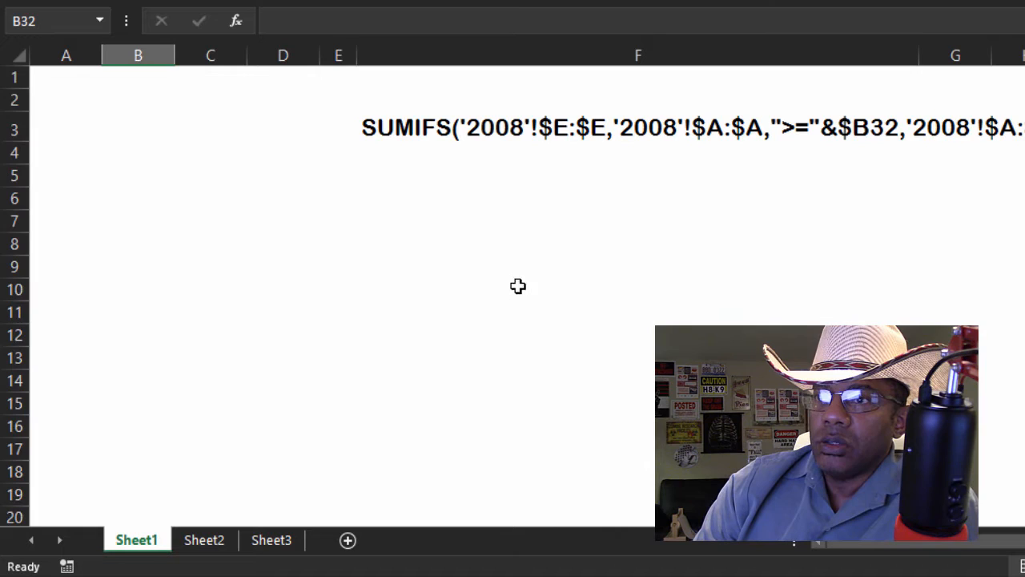
# Step: Select the whole of column E, the range summed by the formula
pyautogui.click(336, 54)
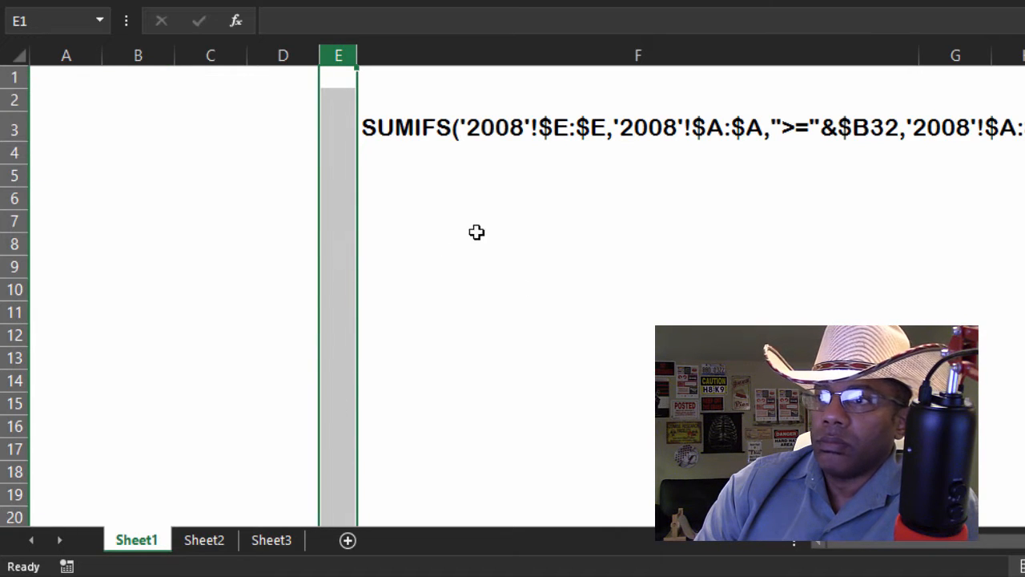
pyautogui.moveTo(574, 150)
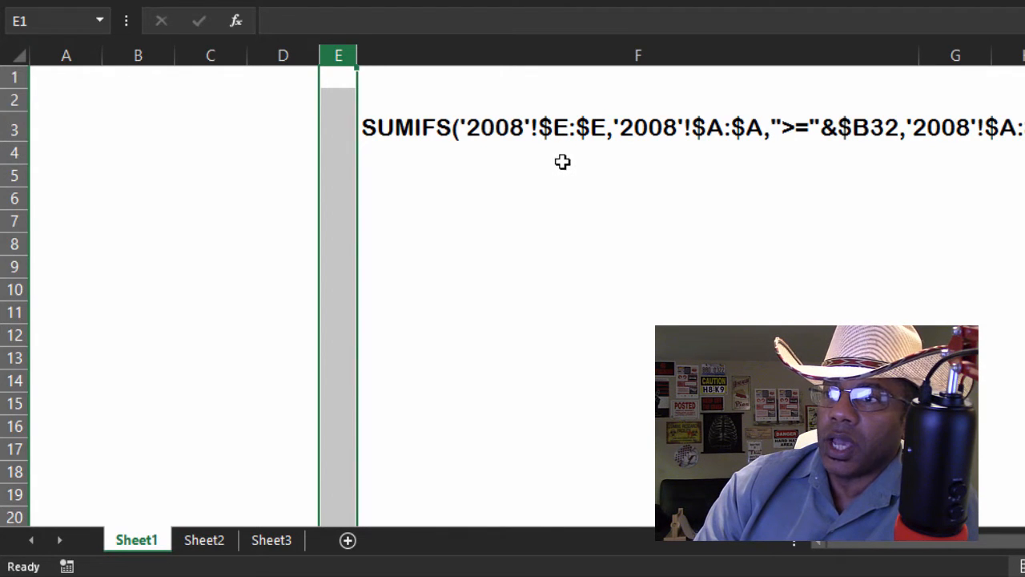
pyautogui.moveTo(371, 208)
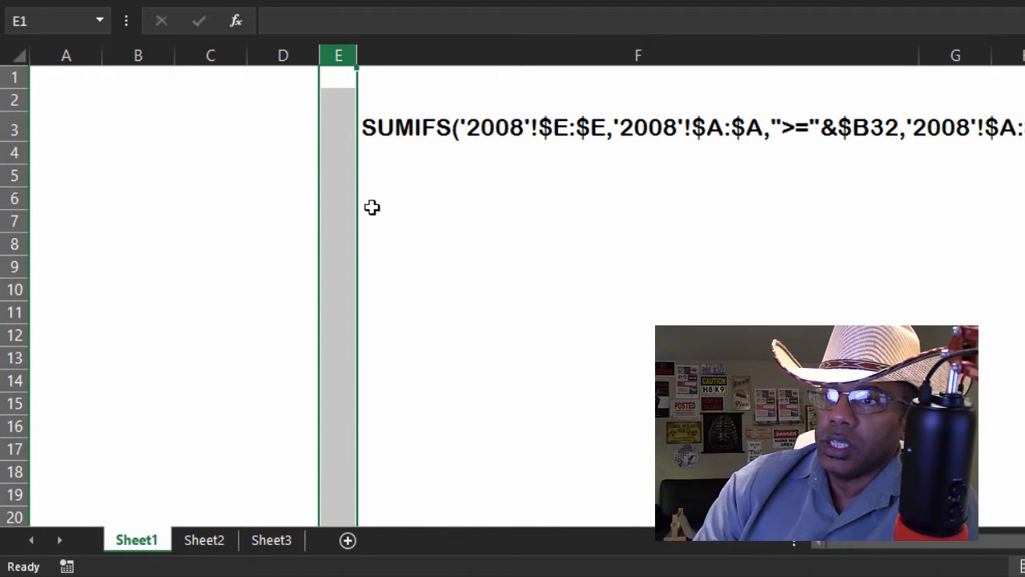